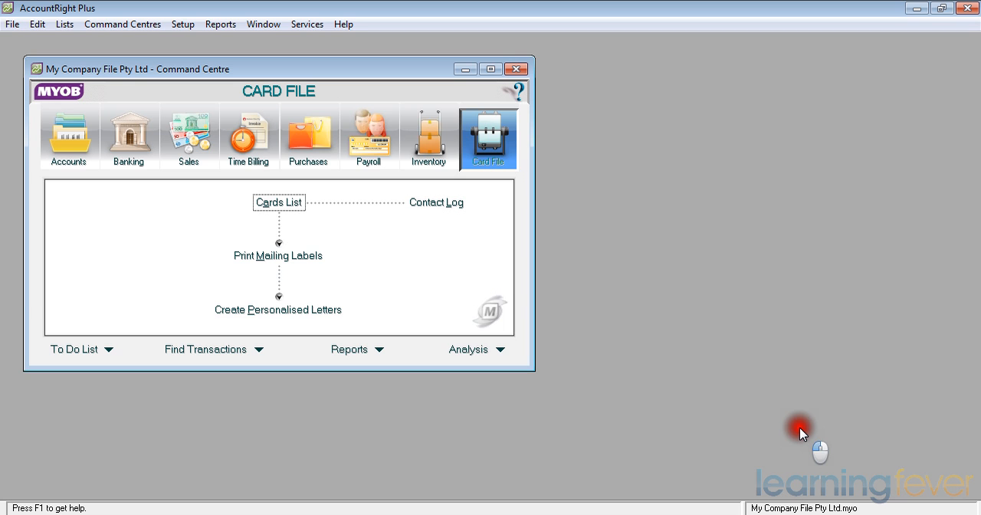
# Switch the command centre to Purchases to show its purchasing tasks.
pyautogui.click(307, 138)
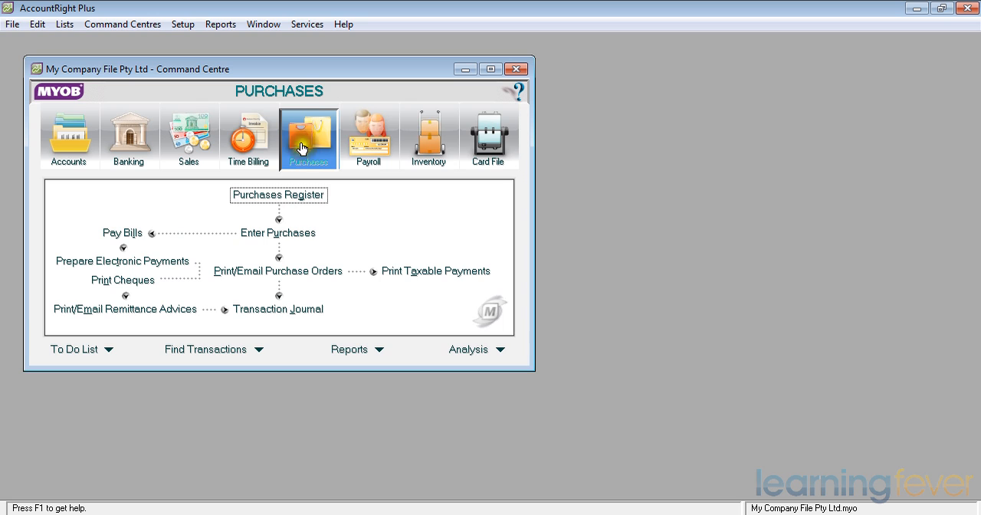
pyautogui.moveTo(336, 215)
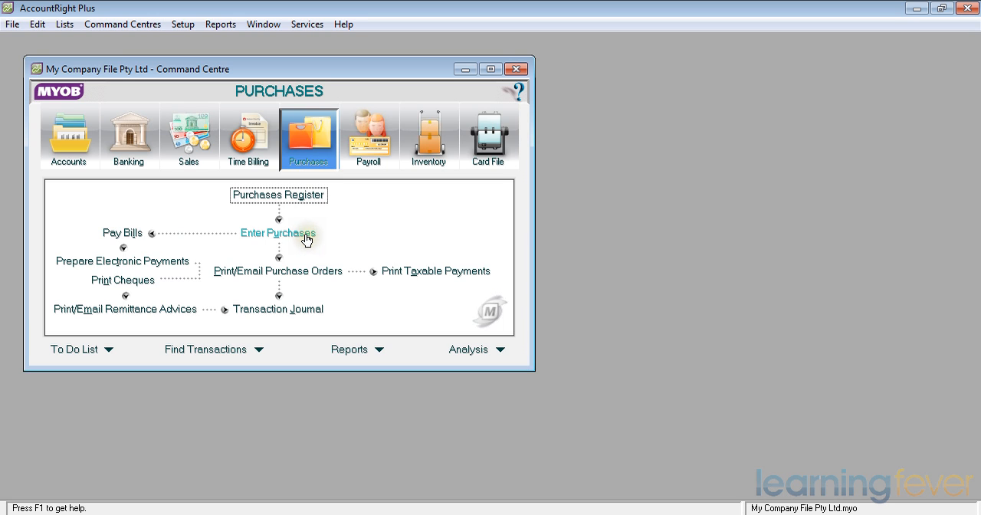
# Start a new purchase and bring up the supplier list with My Supplier selected.
pyautogui.click(278, 233)
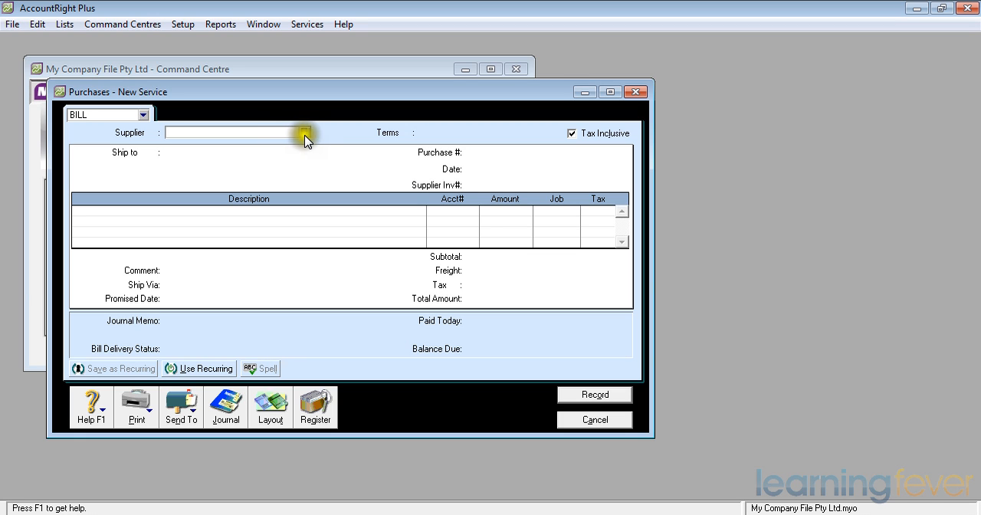
pyautogui.click(304, 132)
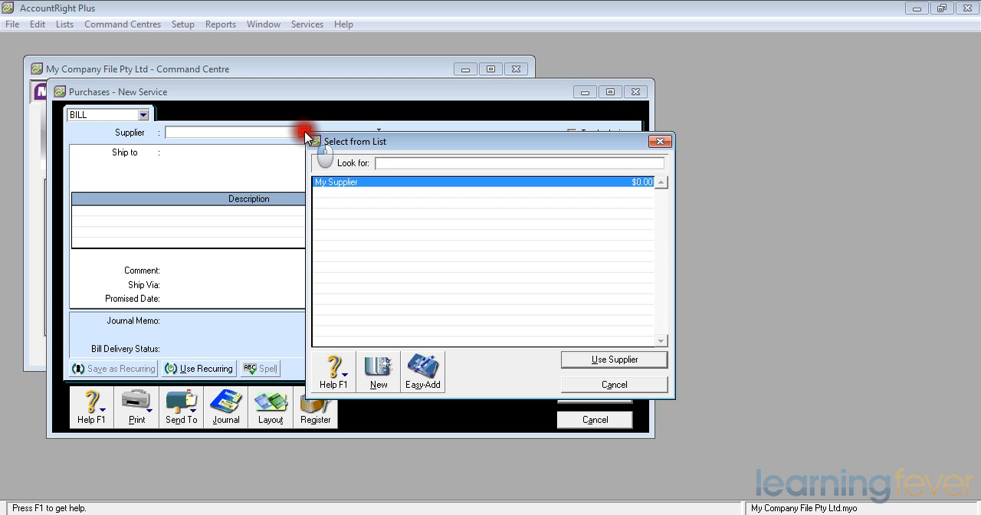
pyautogui.click(519, 163)
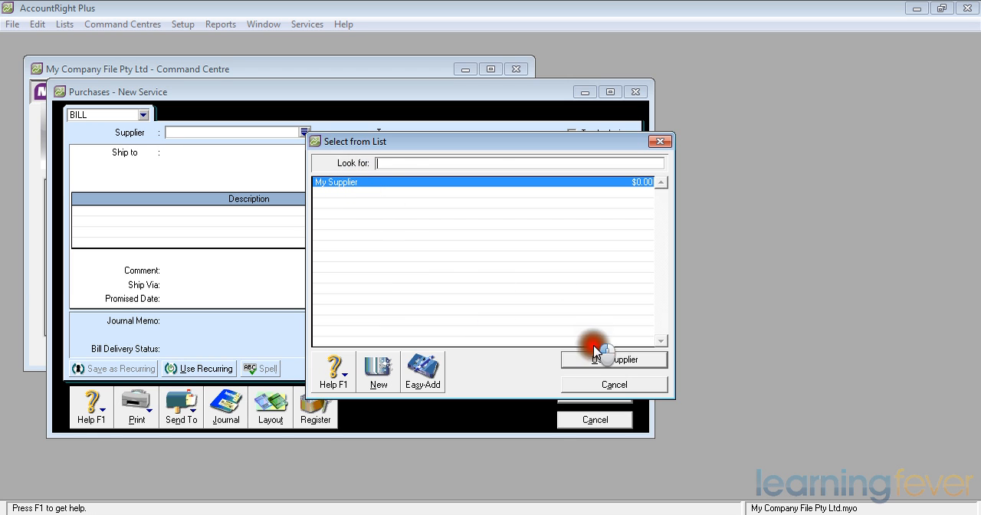
# Use My Supplier on the bill and turn off Tax Inclusive amounts.
pyautogui.click(613, 359)
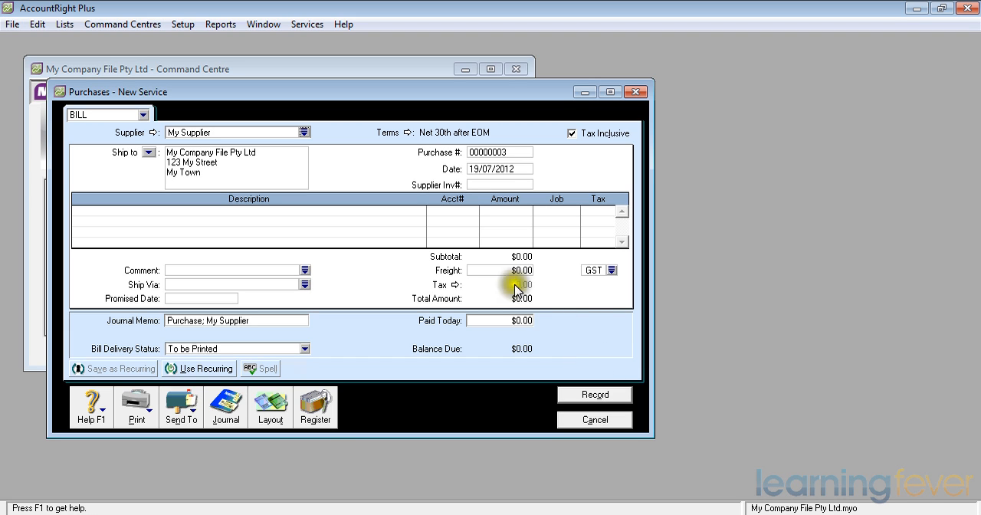
pyautogui.moveTo(409, 141)
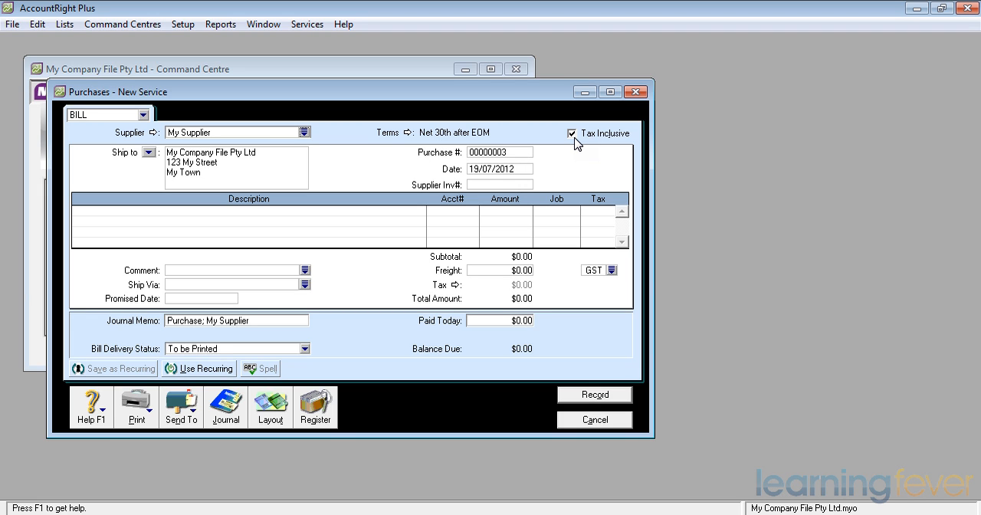
pyautogui.click(572, 133)
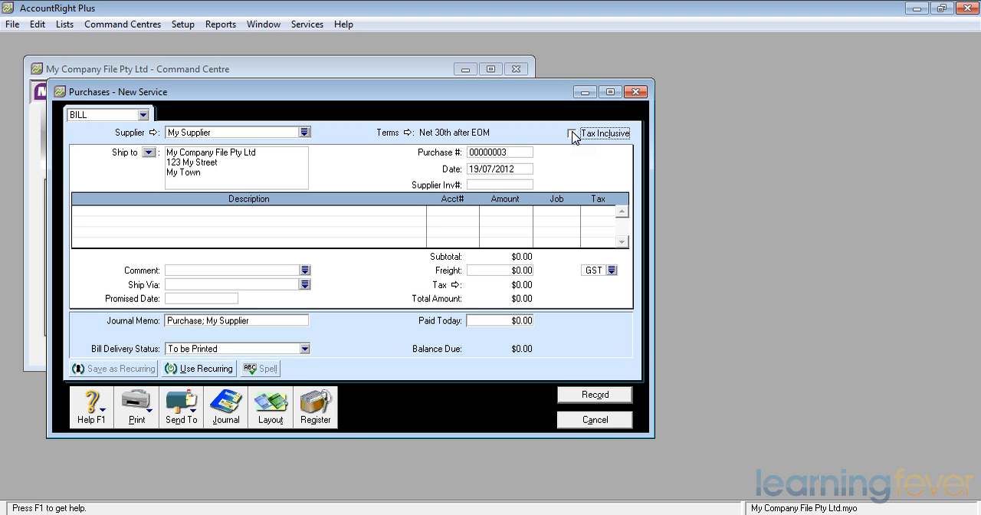
pyautogui.moveTo(546, 159)
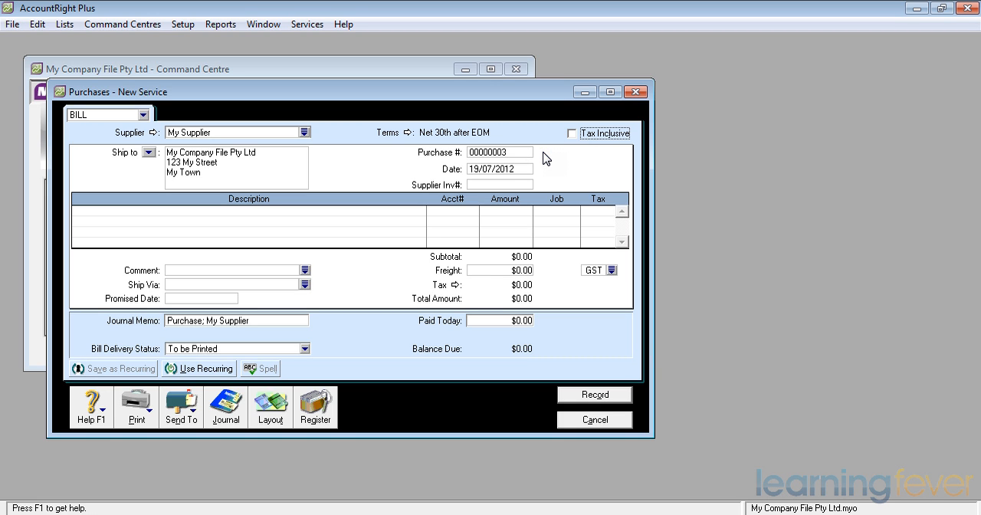
pyautogui.moveTo(544, 170)
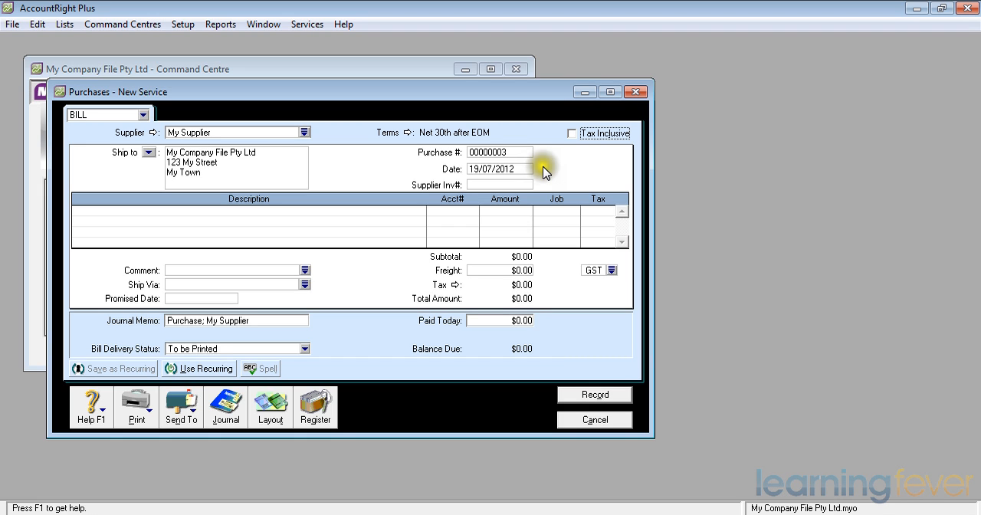
pyautogui.moveTo(545, 170)
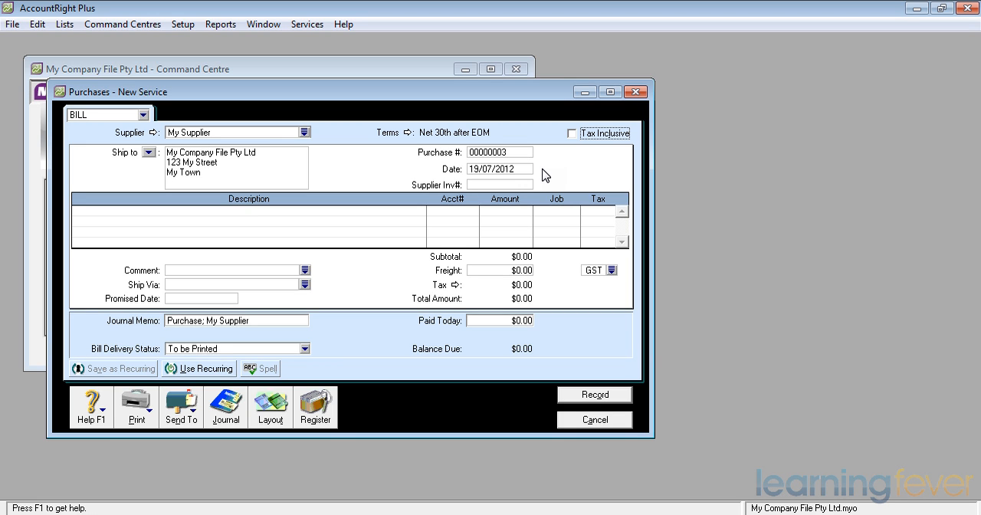
pyautogui.moveTo(544, 187)
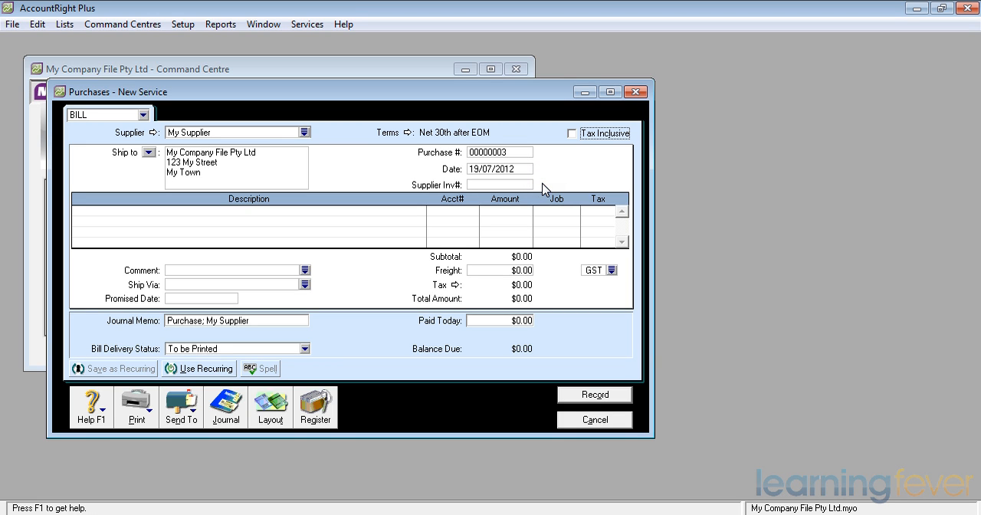
# Enter supplier invoice number A123456 and the line description Something.
pyautogui.write('A')
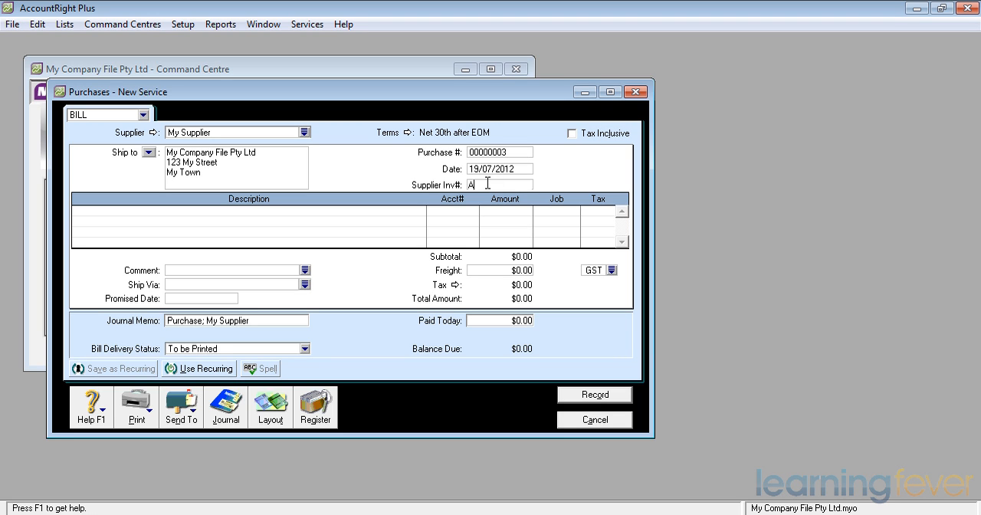
pyautogui.write('123456')
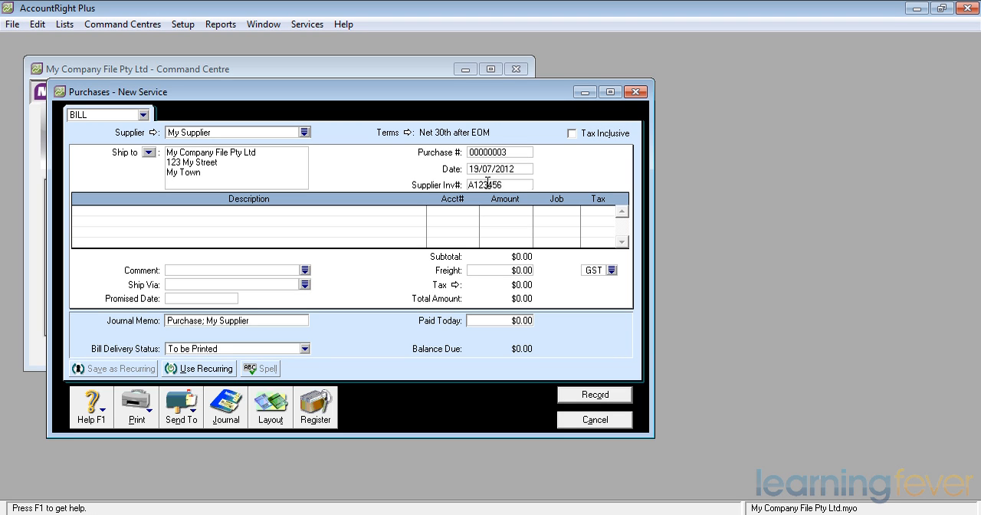
pyautogui.moveTo(586, 182)
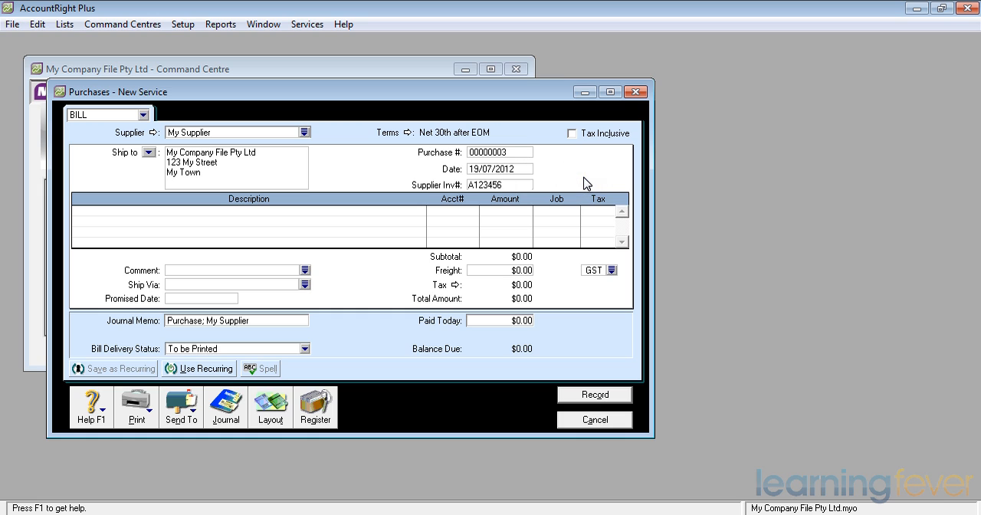
pyautogui.write('S')
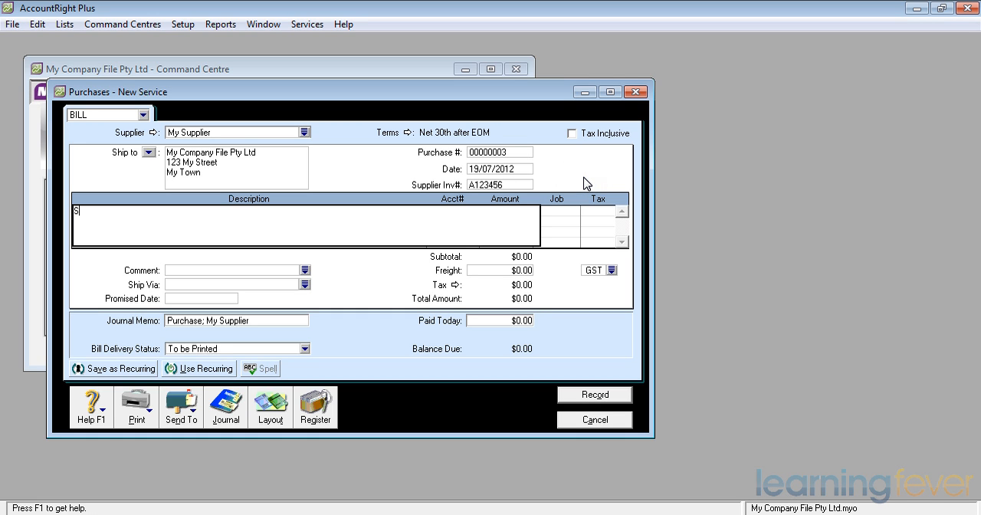
pyautogui.write('Something')
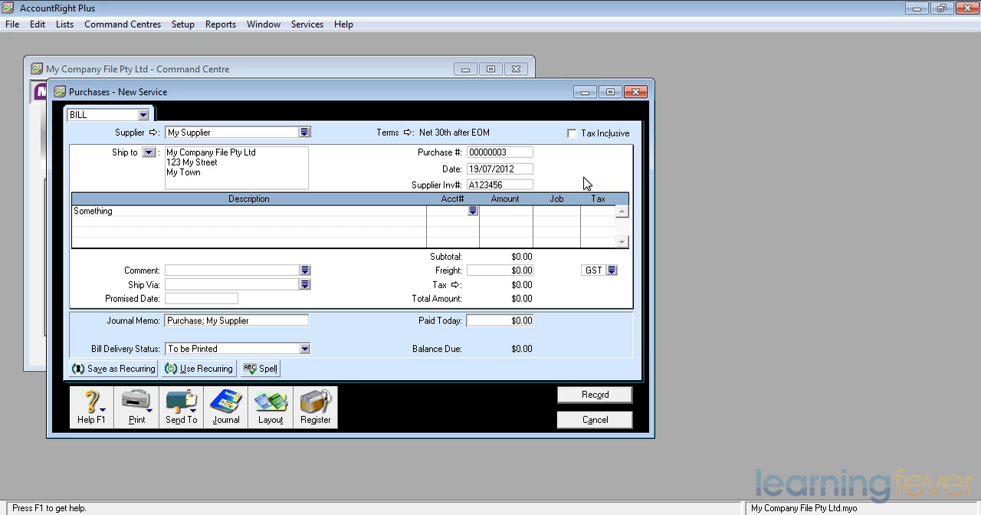
# Charge the line to account 5-1020 Materials from the account list.
pyautogui.write('5')
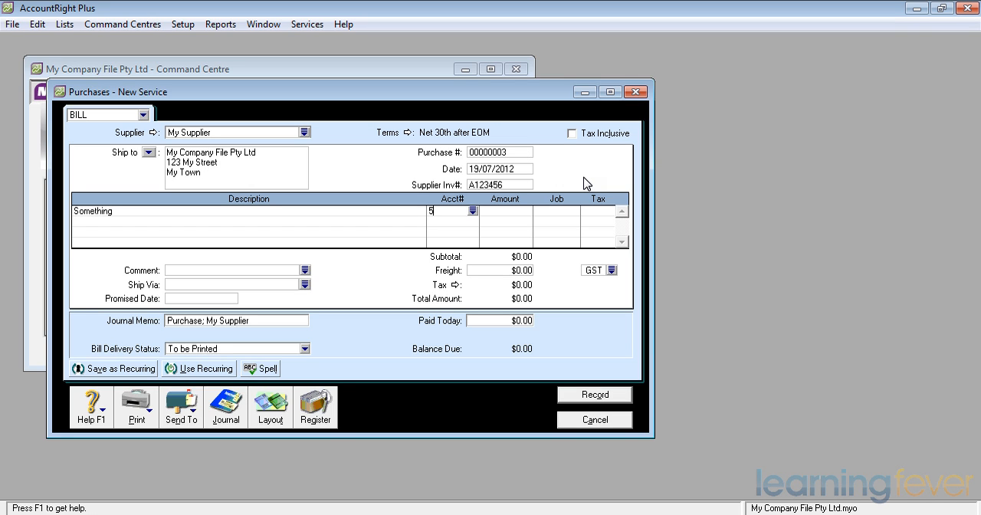
pyautogui.click(472, 210)
pyautogui.write('5-1020')
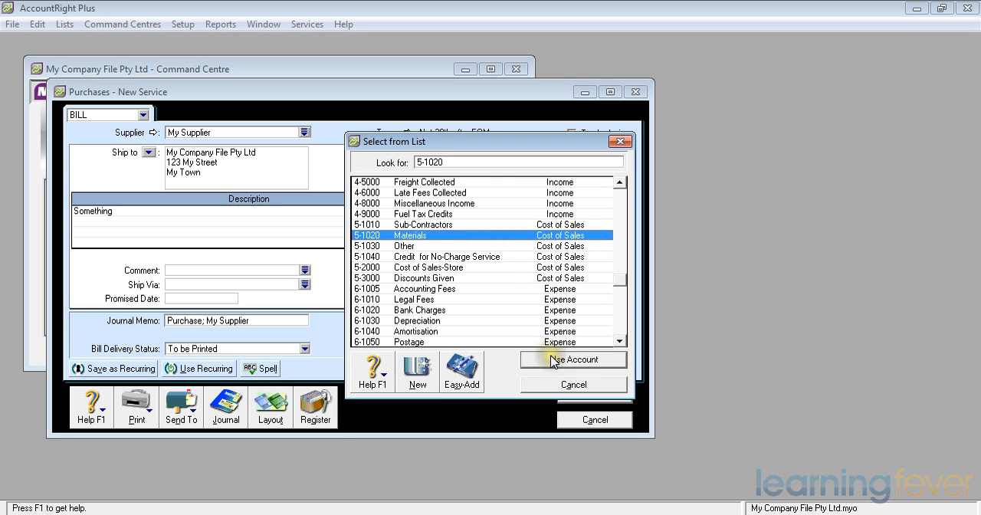
pyautogui.click(573, 359)
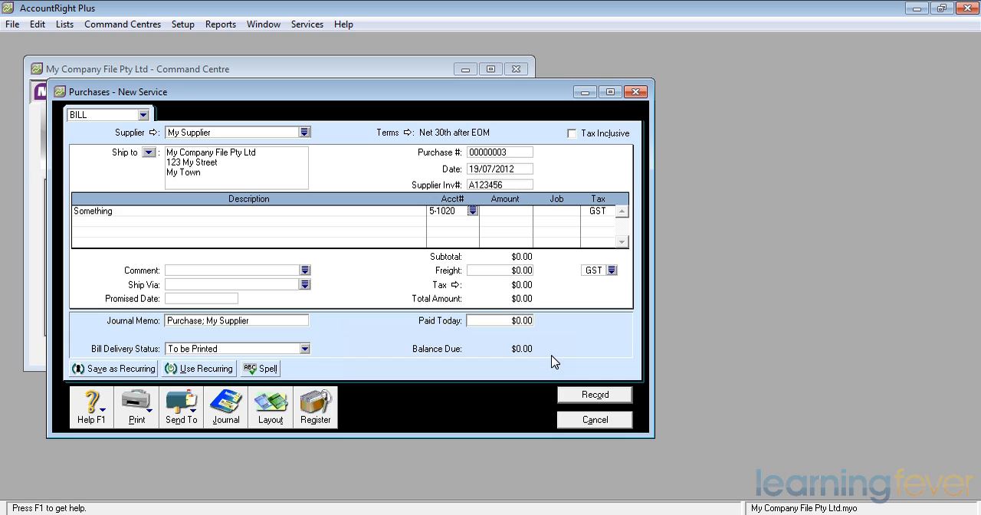
# Enter a $100 line amount, totalling $110 with GST, and record the bill.
pyautogui.click(506, 211)
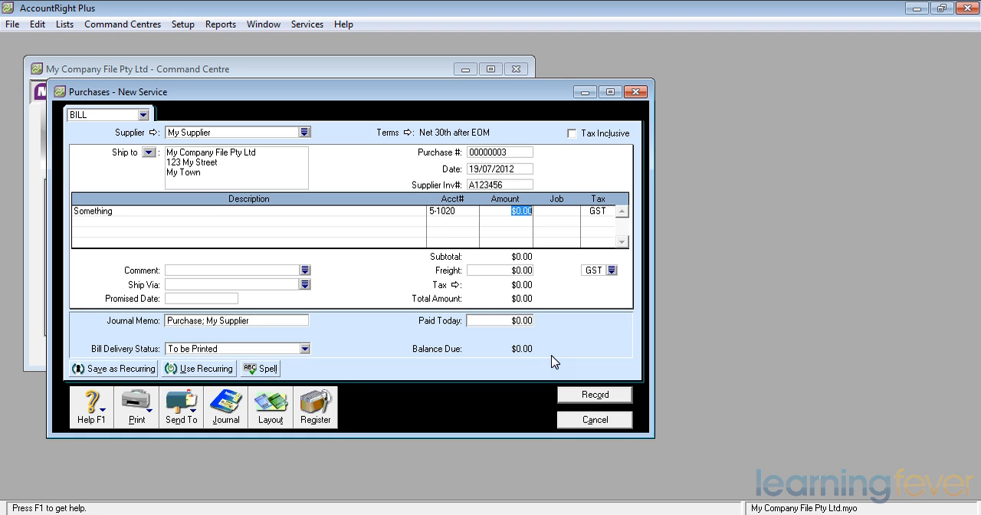
pyautogui.write('100')
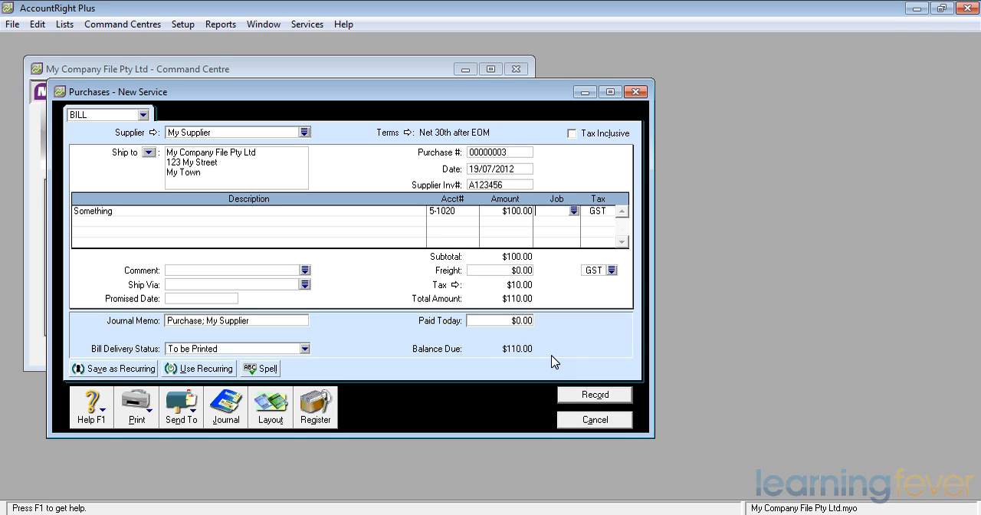
pyautogui.click(590, 211)
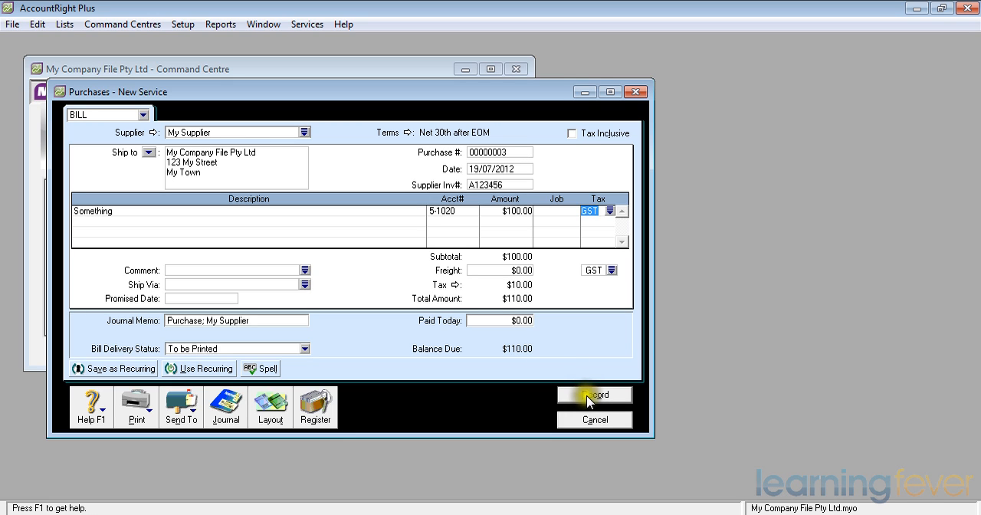
pyautogui.click(593, 394)
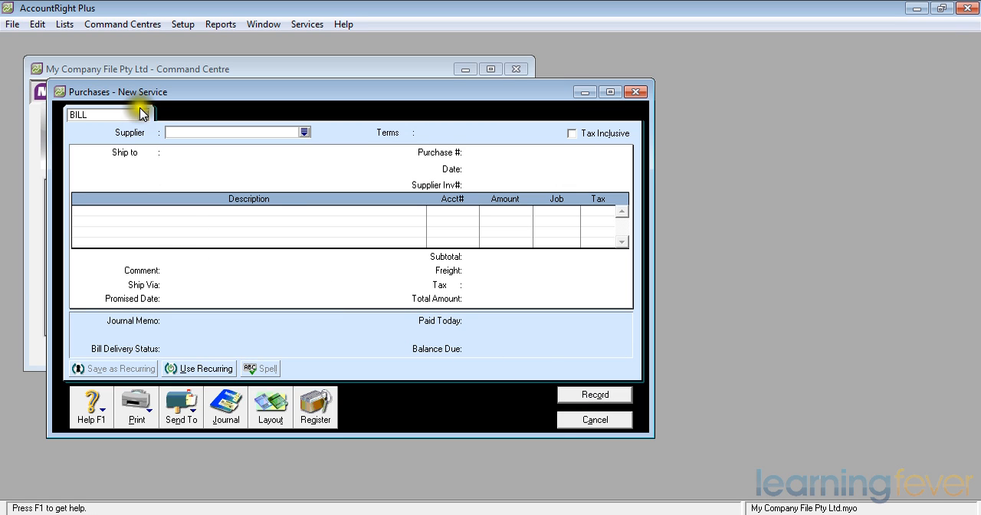
# Make the form a QUOTE for My Supplier with a line described as Another Part.
pyautogui.click(143, 114)
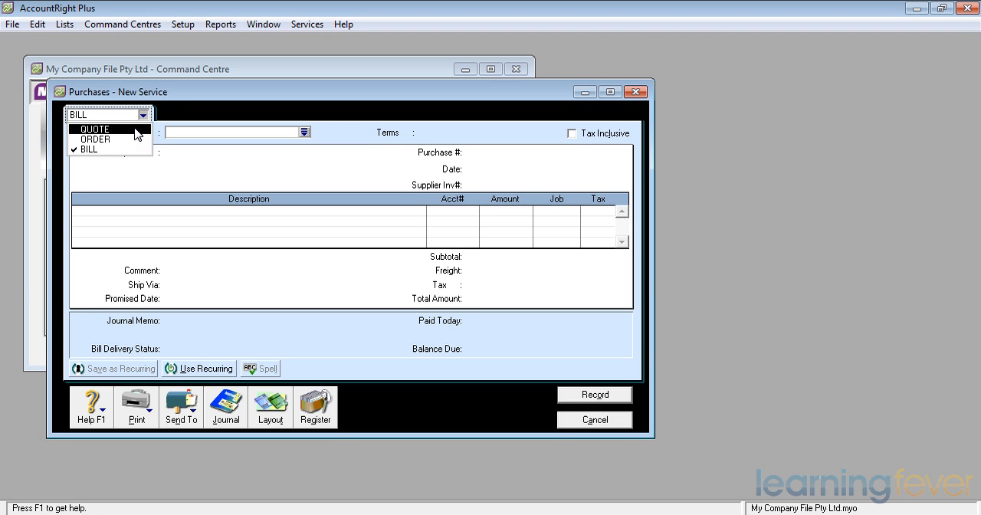
pyautogui.click(94, 128)
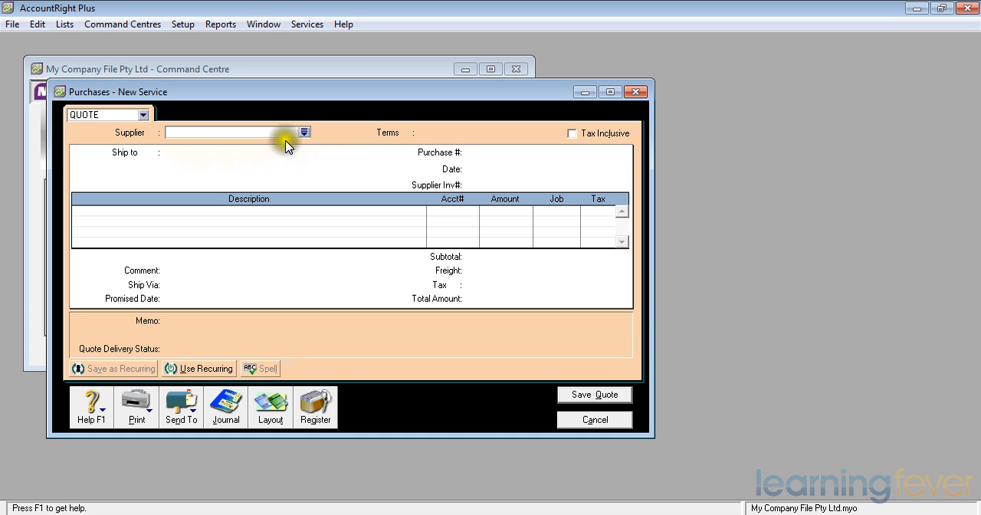
pyautogui.click(305, 132)
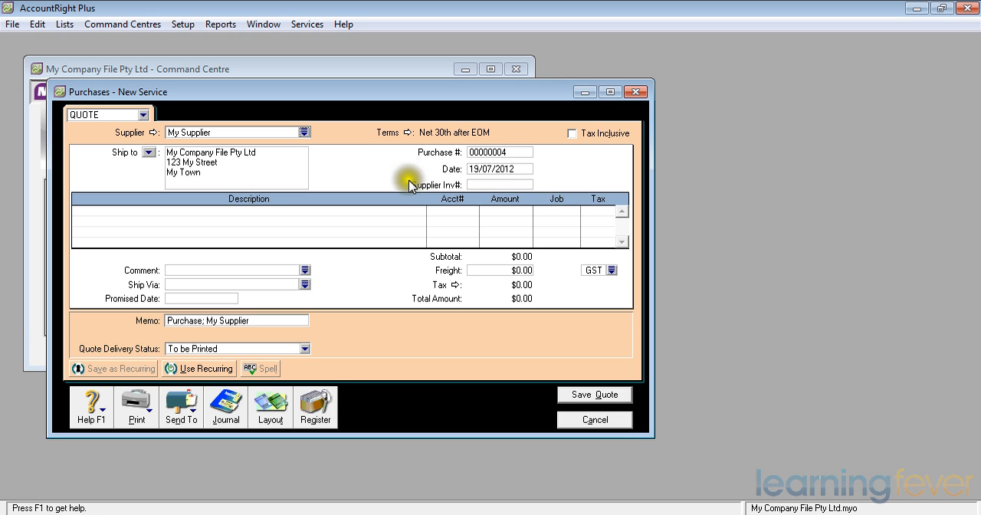
pyautogui.moveTo(407, 144)
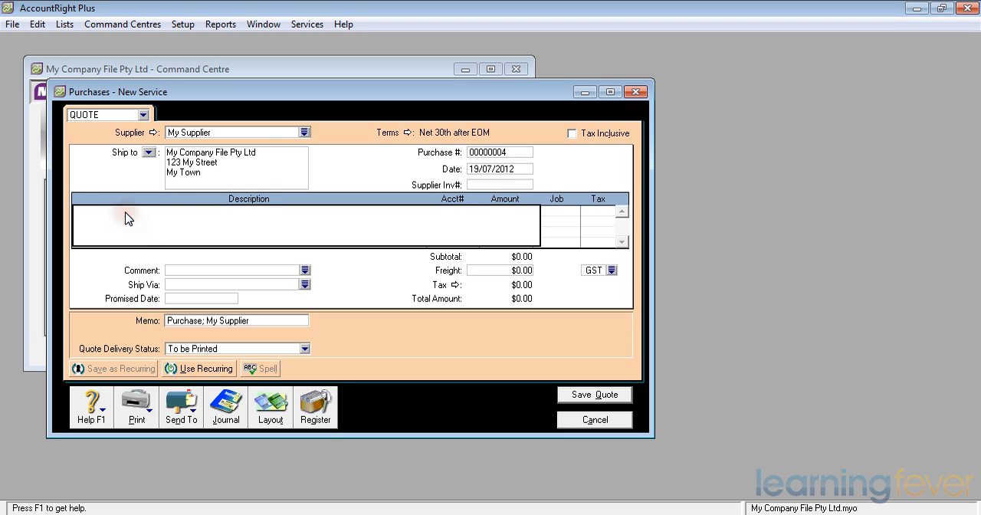
pyautogui.write('Another')
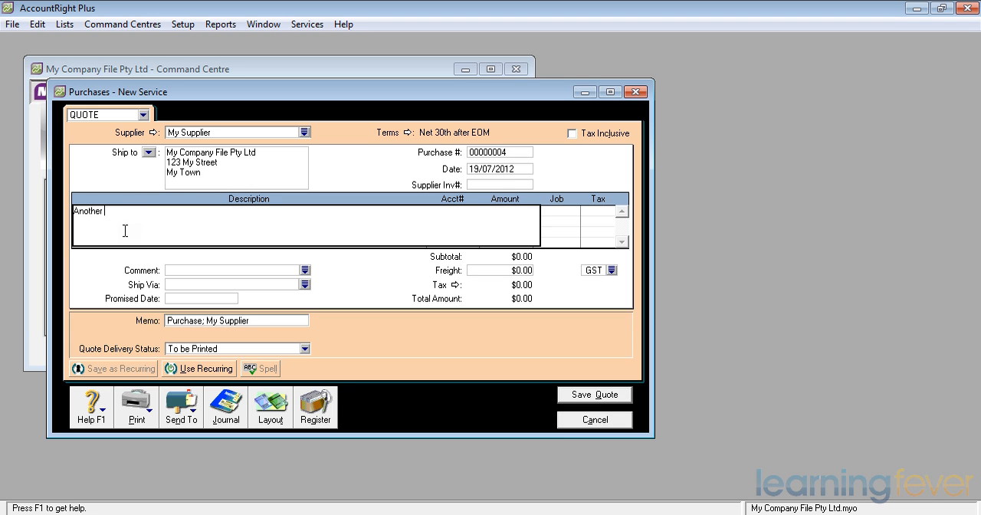
pyautogui.write('Part')
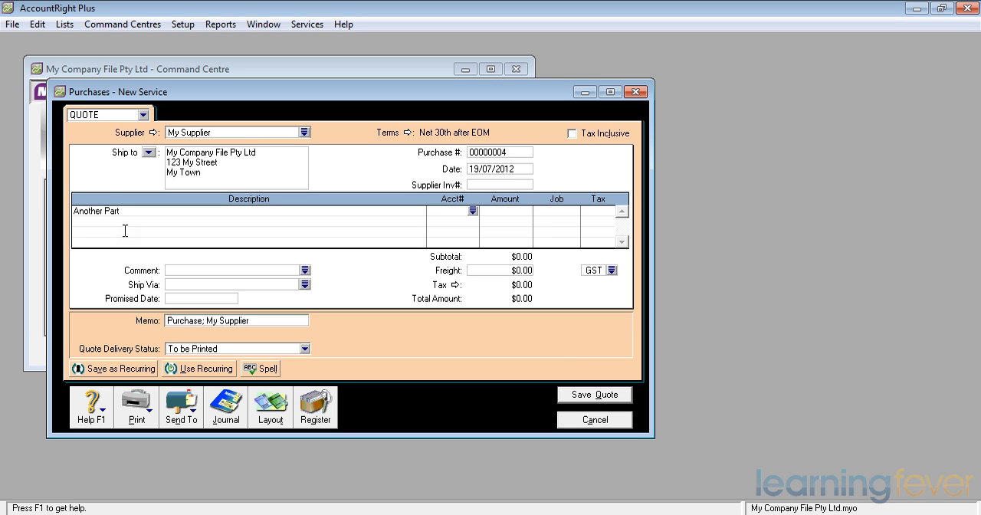
# Charge the line to 5-1020 Materials and set the promised date to 31/07/2012.
pyautogui.write('5')
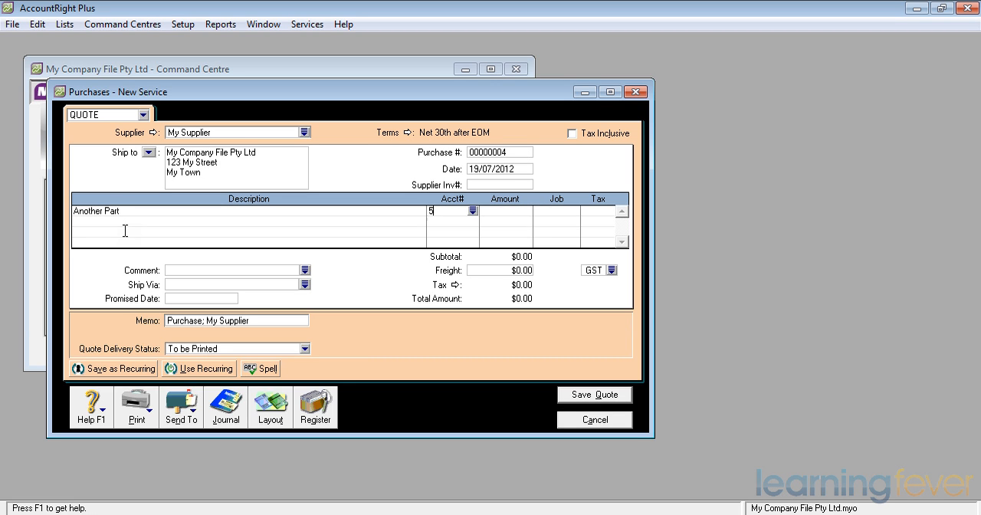
pyautogui.click(472, 207)
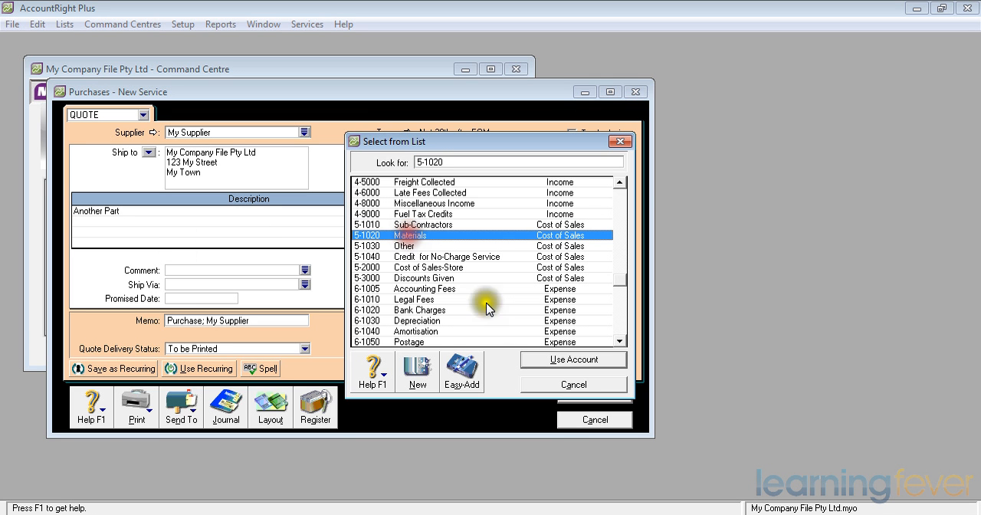
pyautogui.click(573, 359)
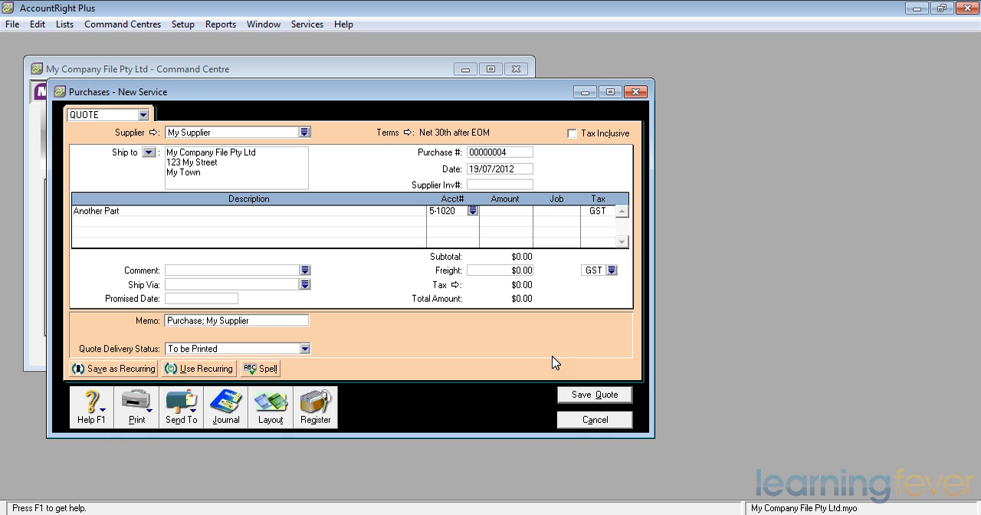
pyautogui.click(506, 210)
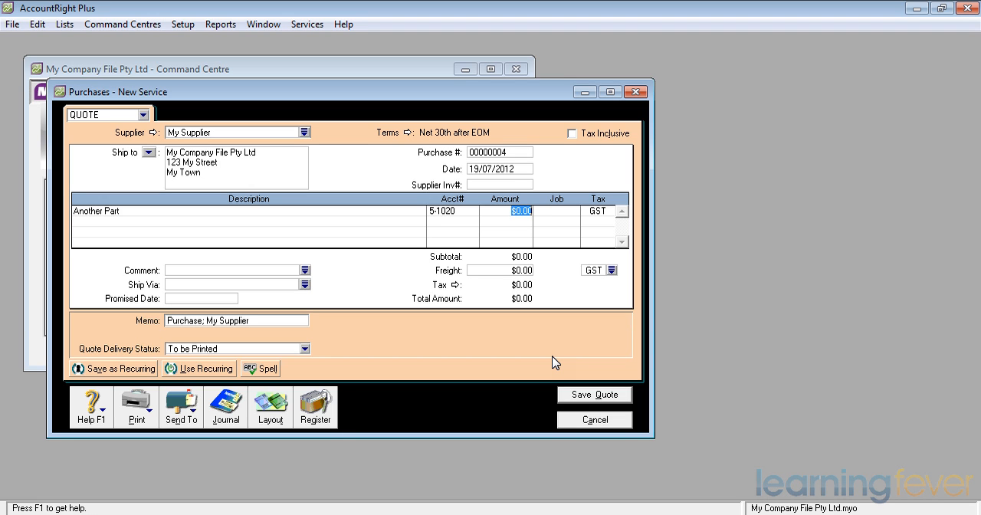
pyautogui.click(555, 211)
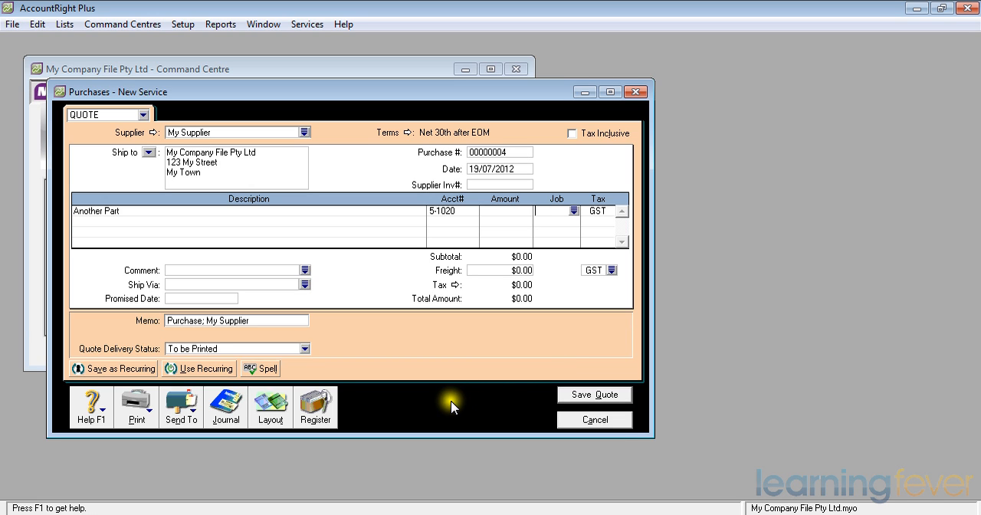
pyautogui.moveTo(317, 299)
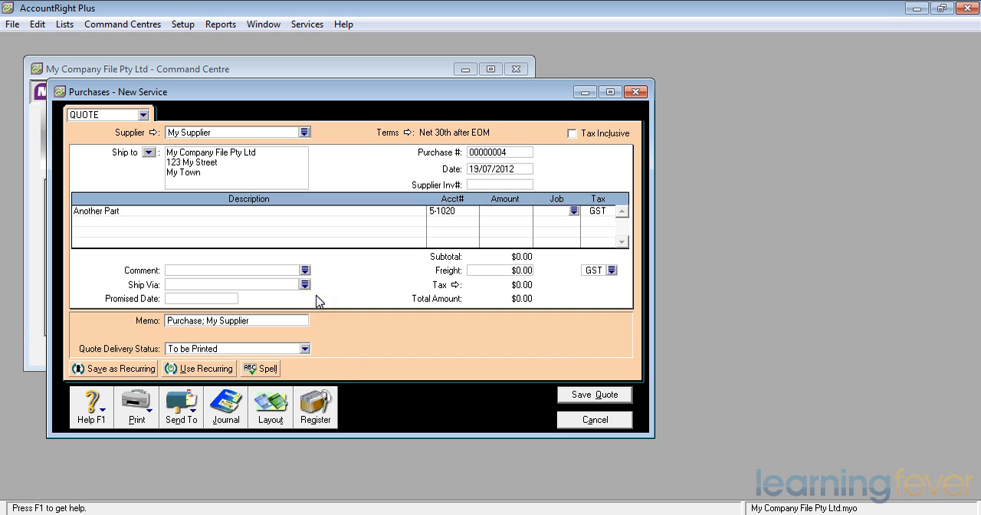
pyautogui.write('3')
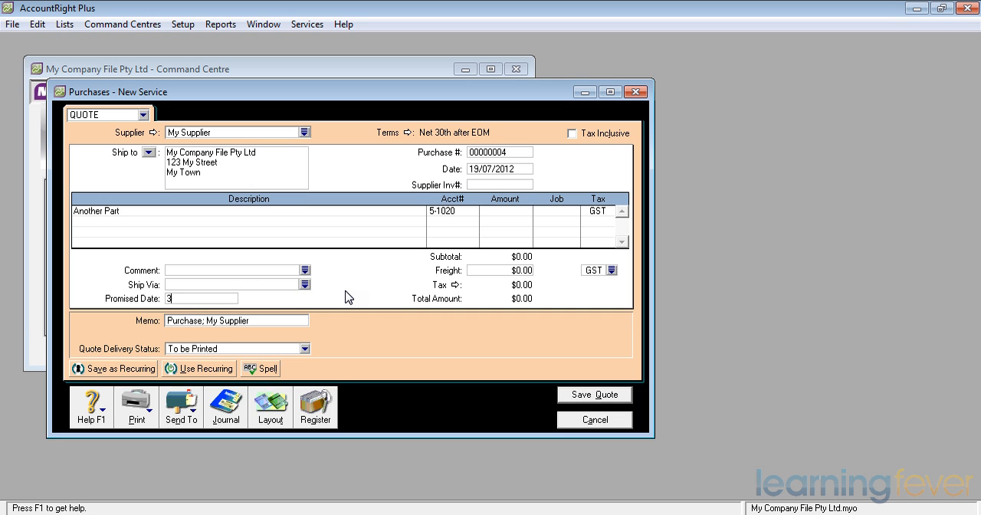
pyautogui.write('1/07/2012')
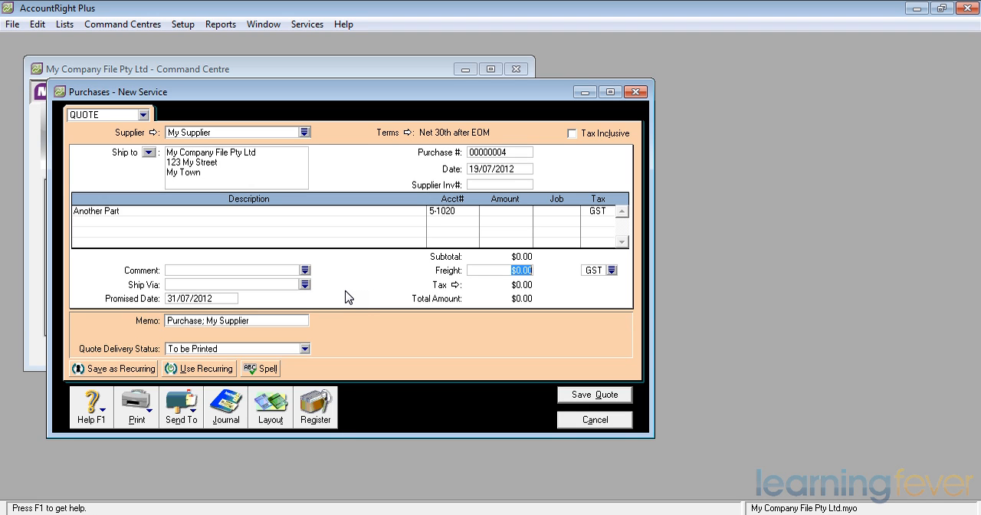
pyautogui.moveTo(218, 402)
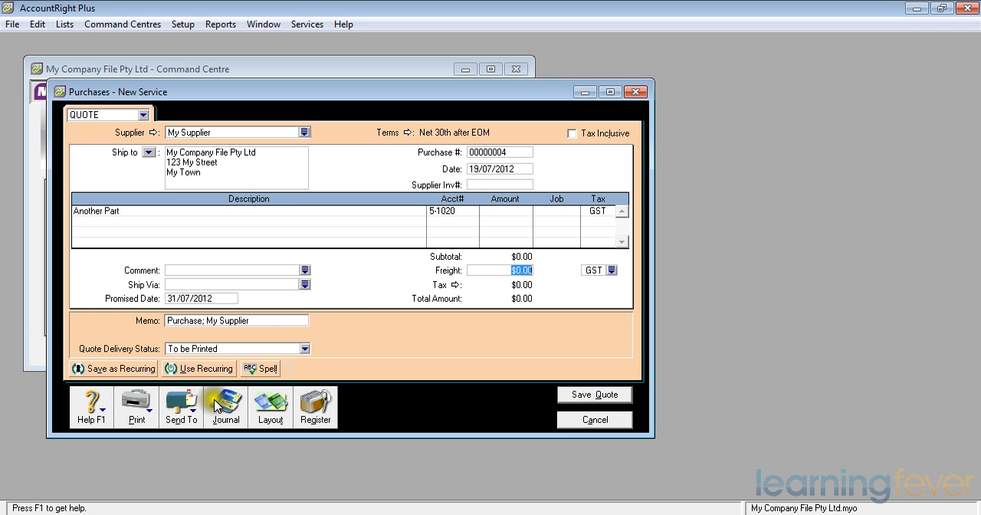
pyautogui.moveTo(181, 406)
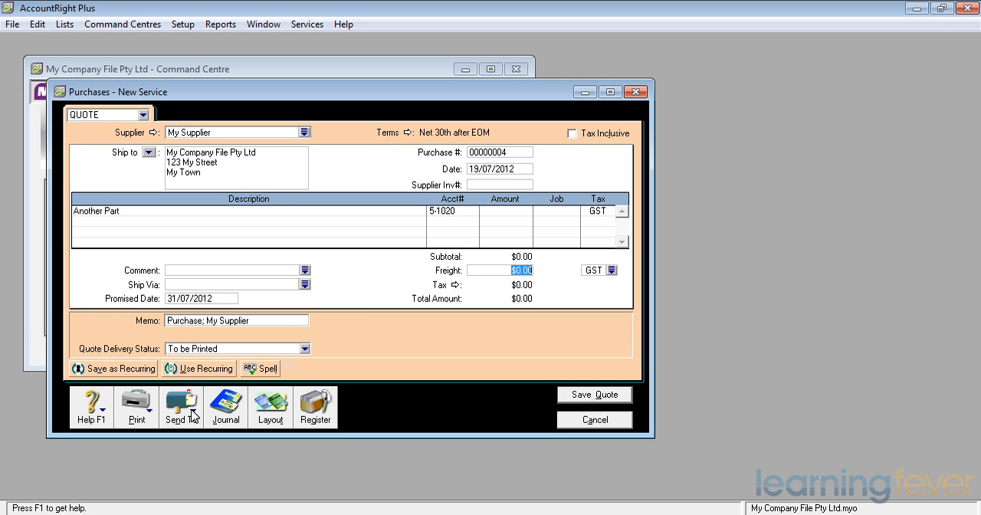
pyautogui.click(180, 406)
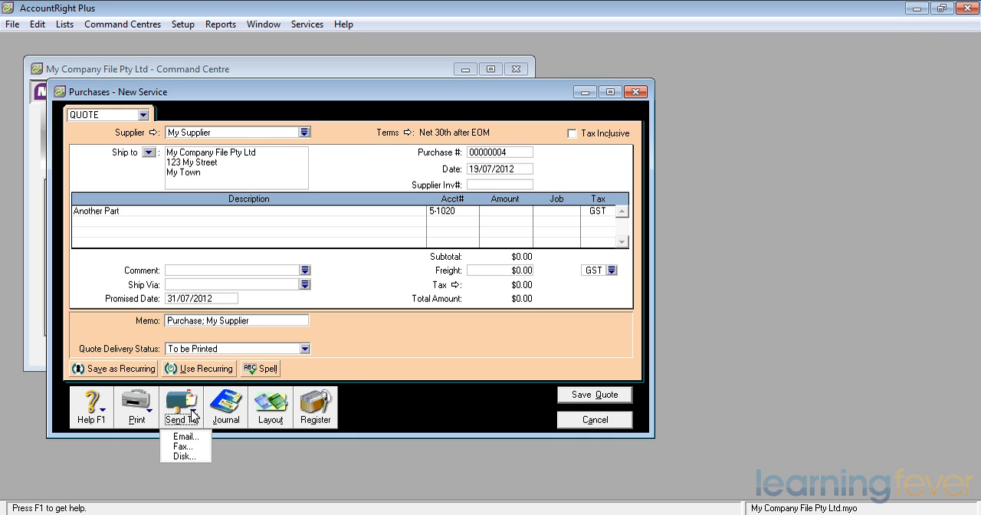
pyautogui.moveTo(314, 402)
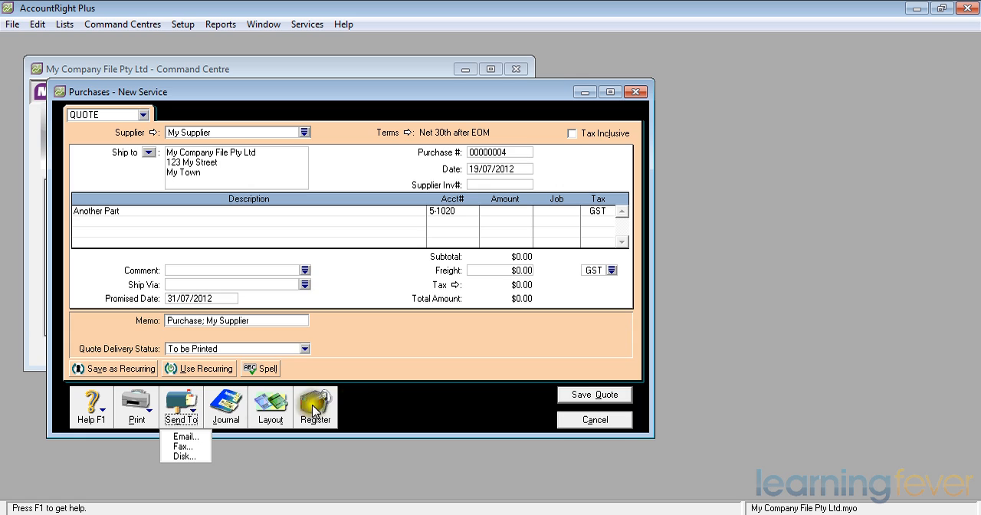
# Save the Another Part quote, accepting the very-little-information warning.
pyautogui.click(594, 394)
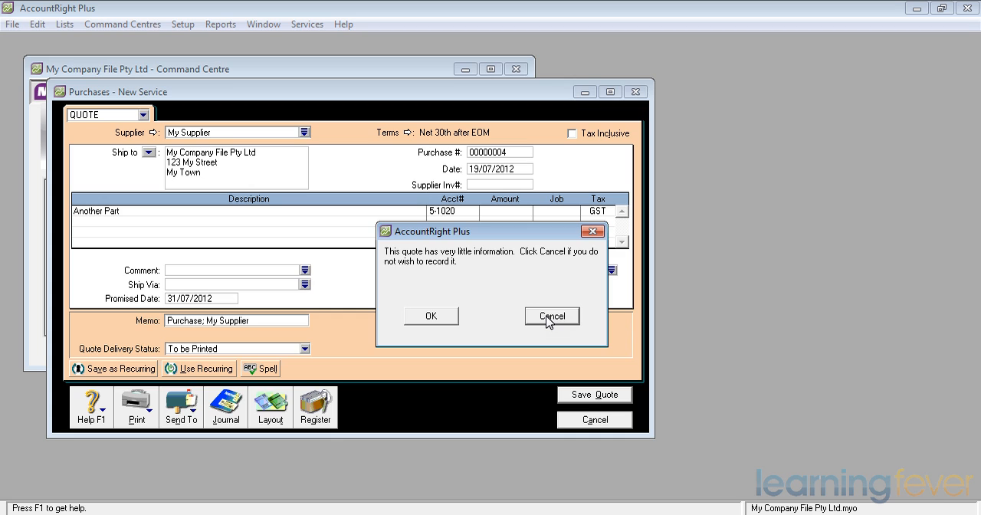
pyautogui.moveTo(431, 320)
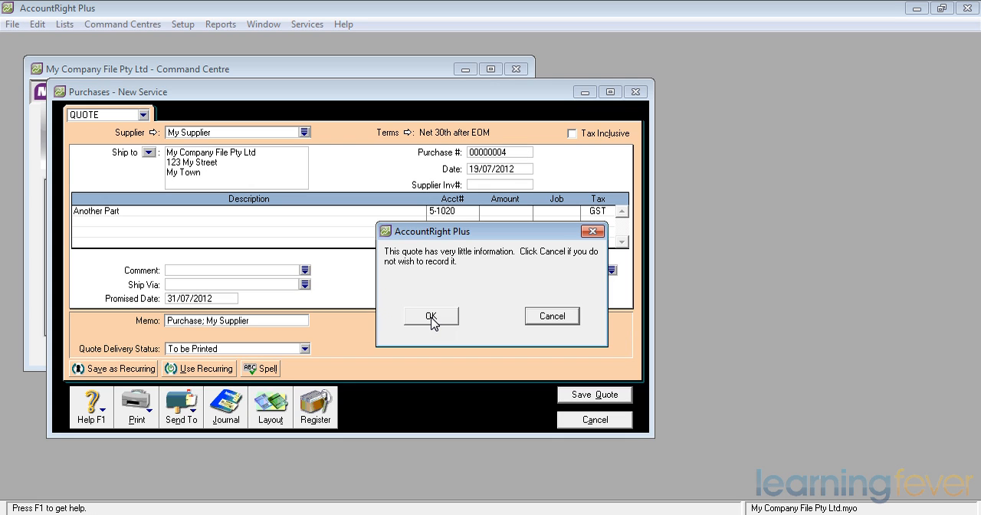
pyautogui.click(431, 315)
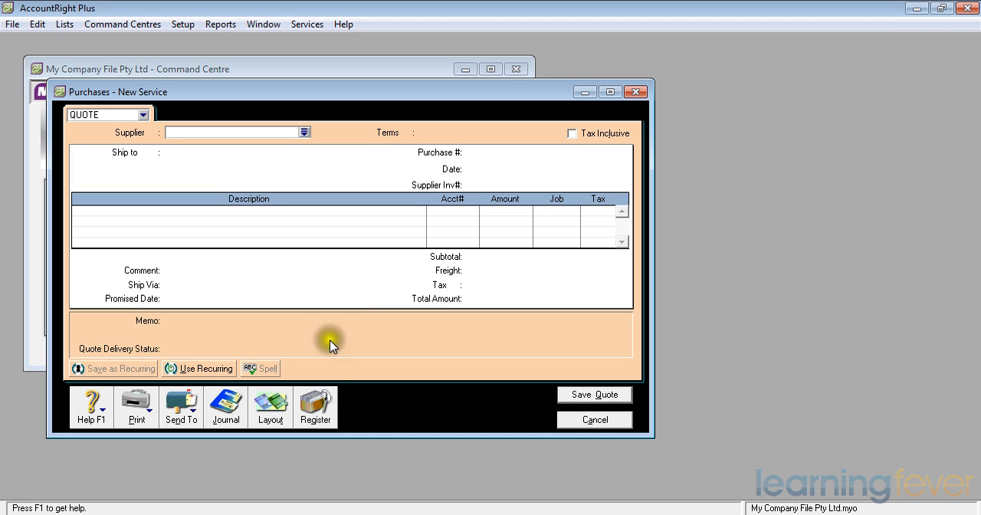
# From the register reopen quote 00000004 at $500 and convert it into a $550 order.
pyautogui.click(315, 407)
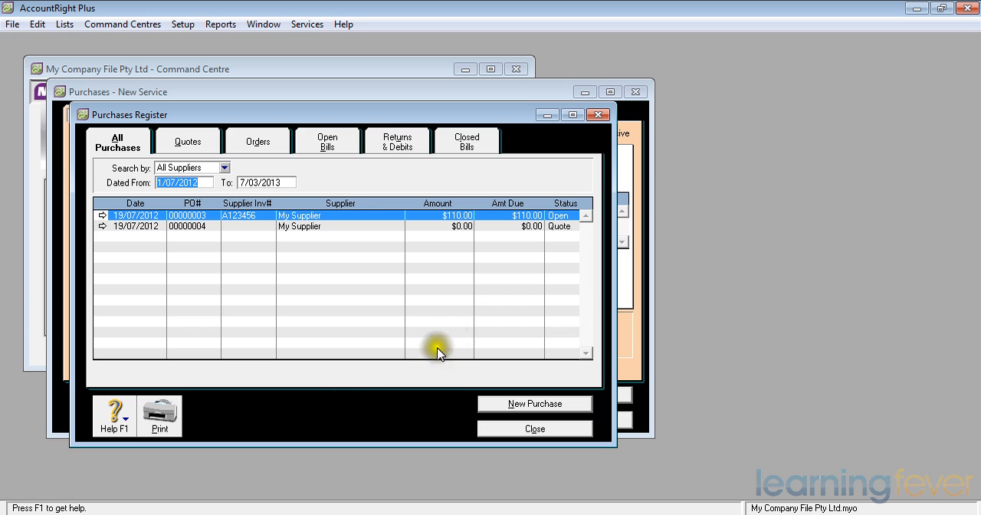
pyautogui.moveTo(558, 238)
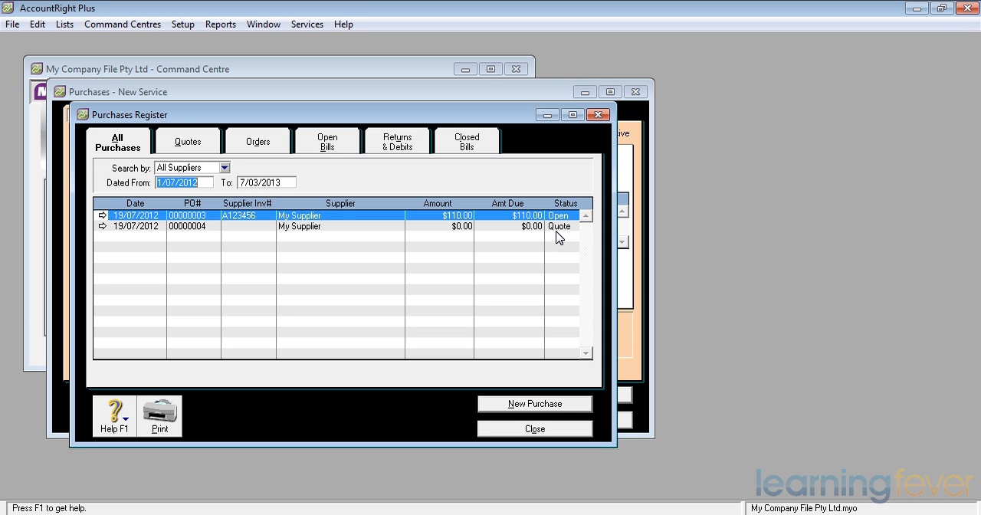
pyautogui.moveTo(105, 230)
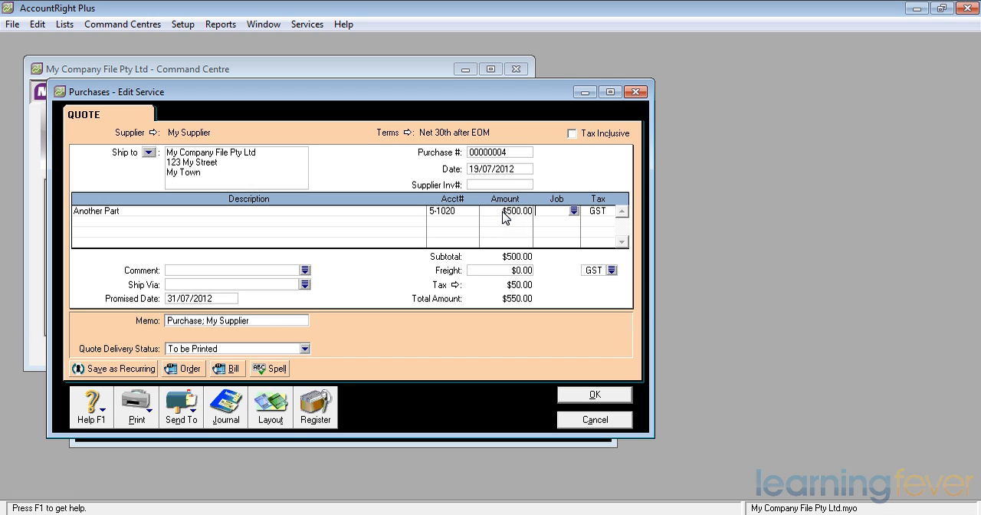
pyautogui.moveTo(182, 369)
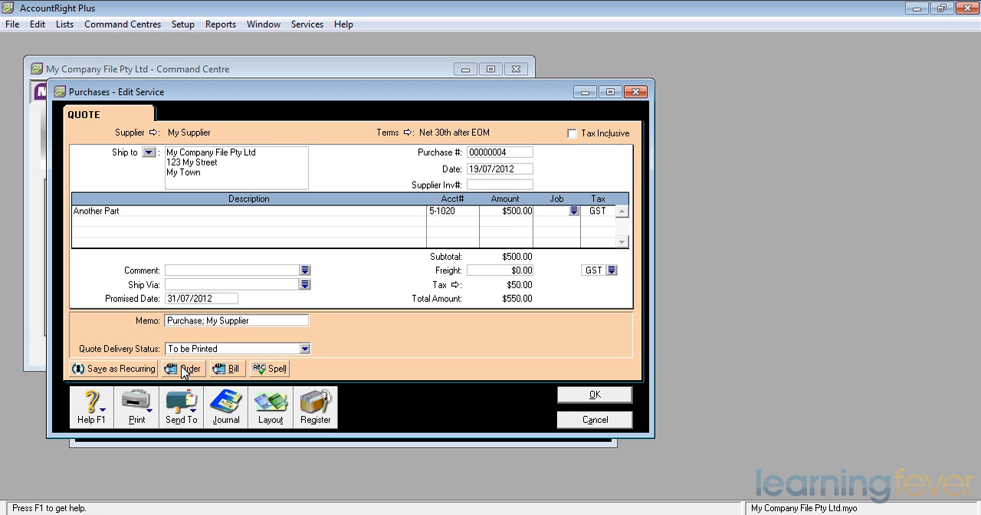
pyautogui.click(182, 368)
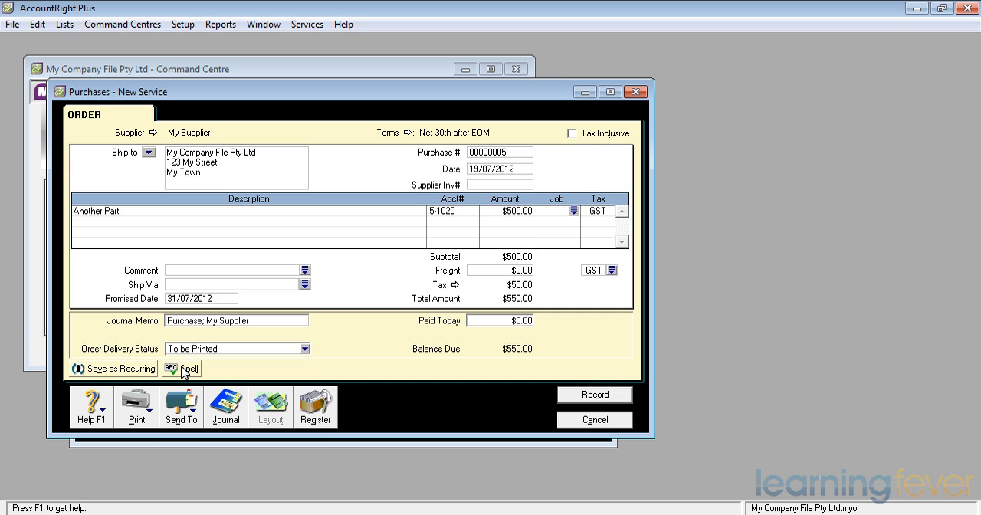
pyautogui.moveTo(172, 429)
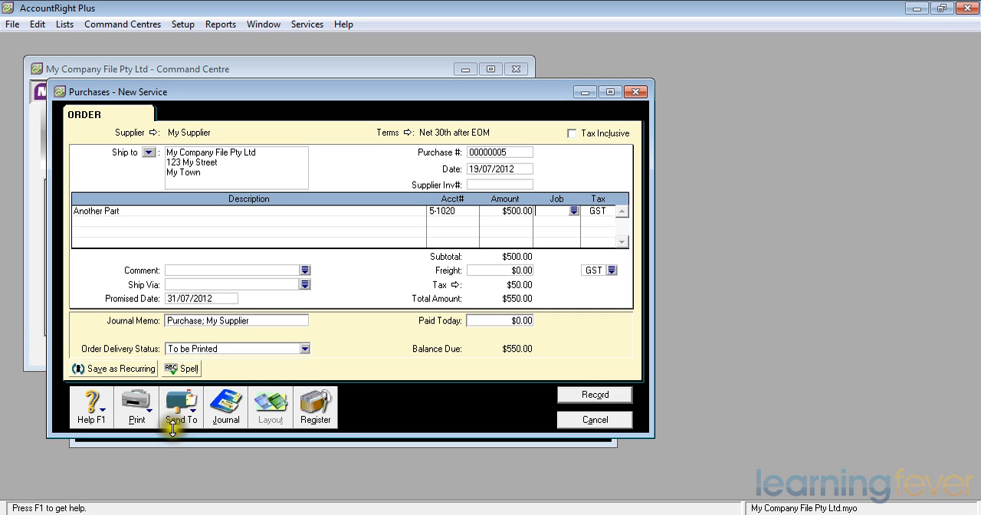
pyautogui.moveTo(193, 415)
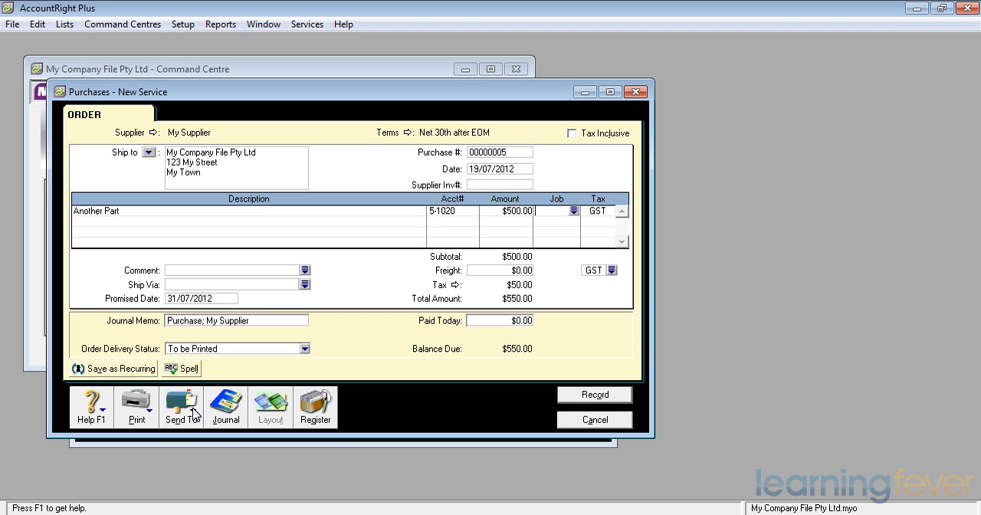
pyautogui.moveTo(584, 394)
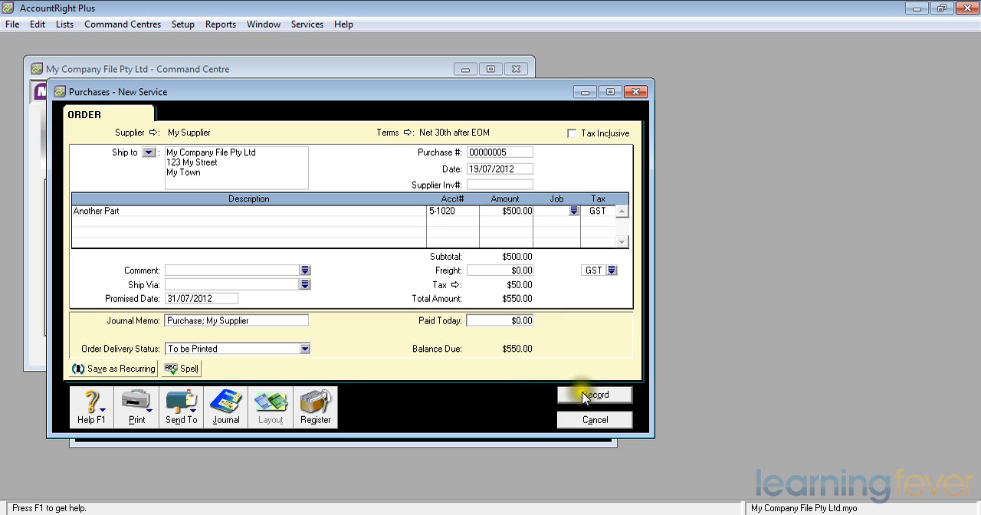
# Record order 00000005 at $550, then reopen it and convert it to a bill.
pyautogui.click(594, 395)
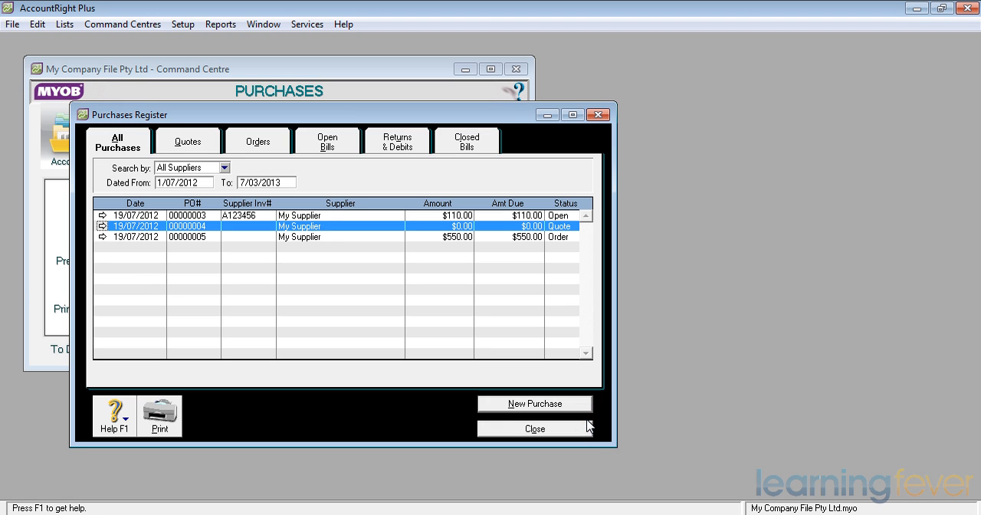
pyautogui.moveTo(399, 413)
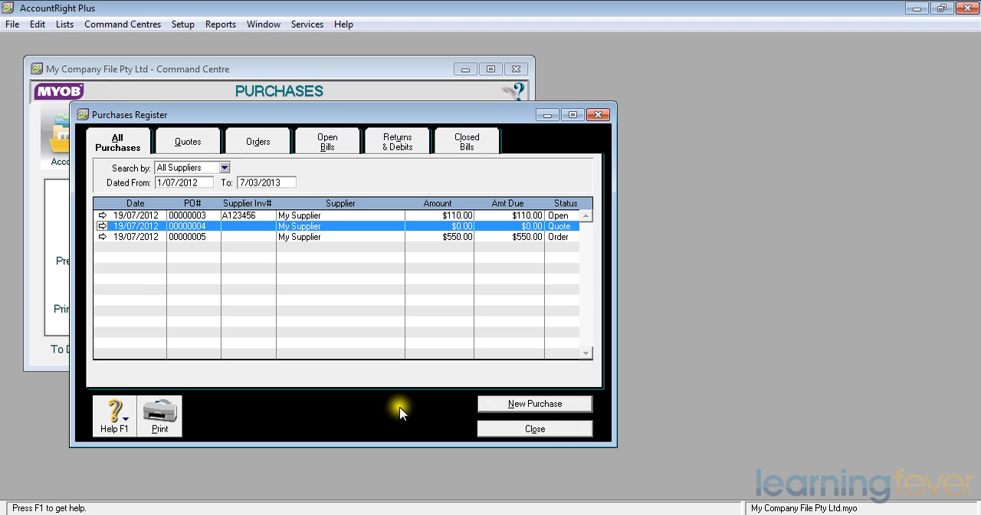
pyautogui.moveTo(105, 242)
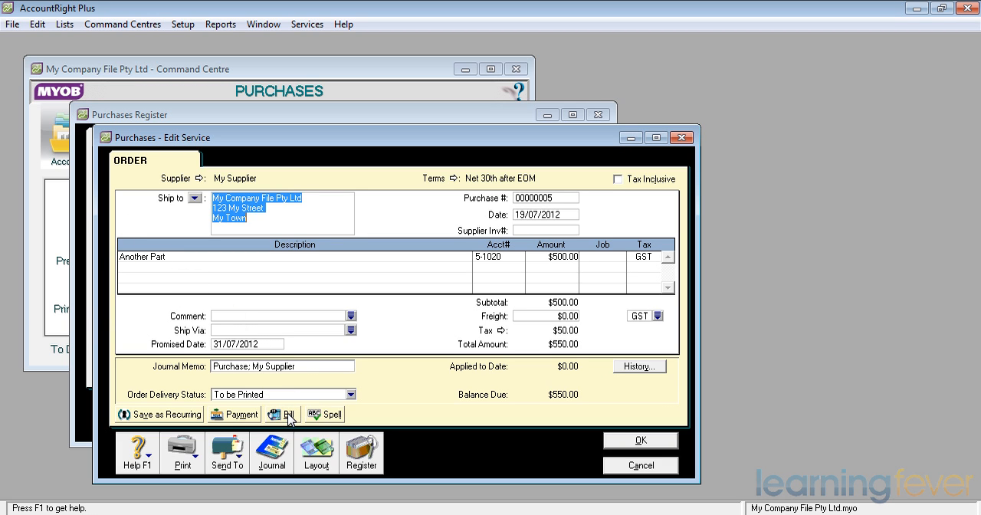
pyautogui.click(282, 413)
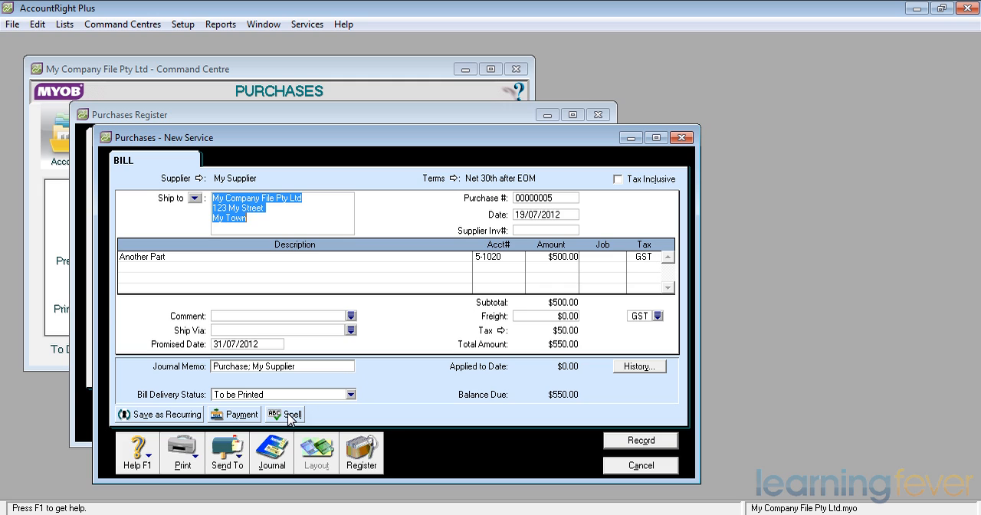
pyautogui.moveTo(508, 265)
pyautogui.write('31')
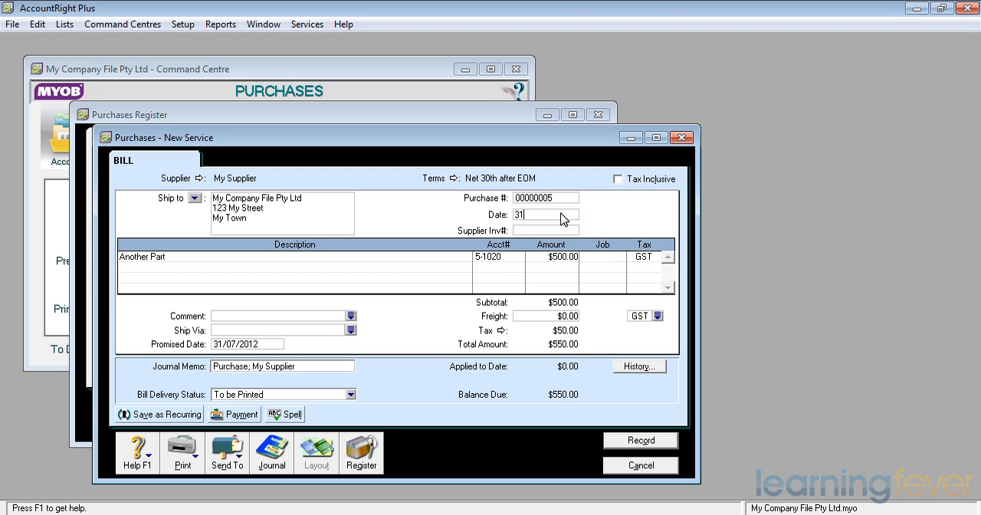
# Date the bill 31/07/2012, enter supplier invoice 963852, and record it as open for $550.
pyautogui.write('/07/201')
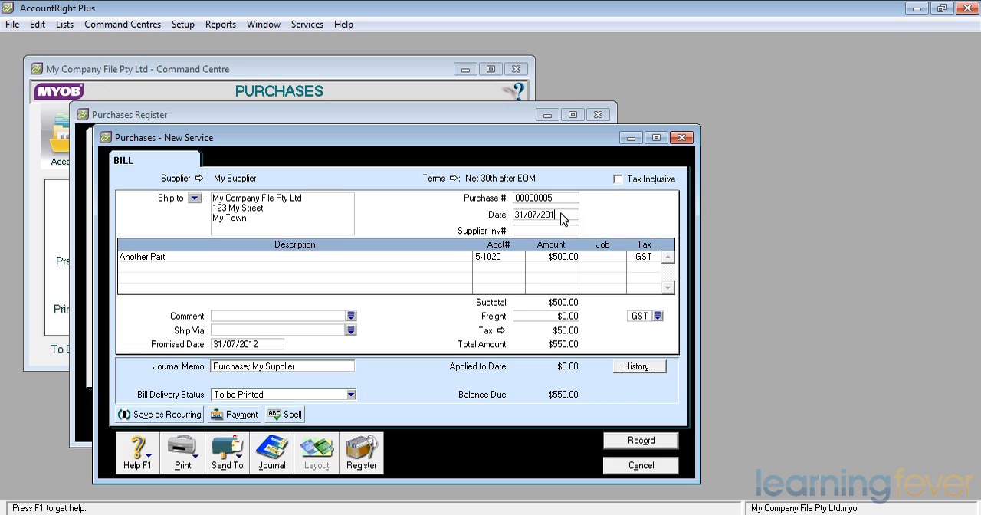
pyautogui.write('2')
pyautogui.click(545, 229)
pyautogui.write('9')
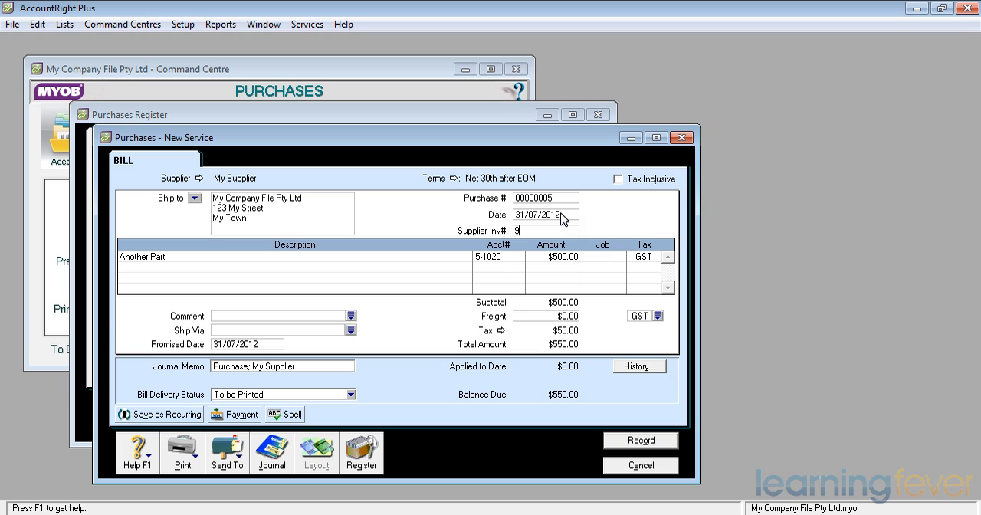
pyautogui.write('63852')
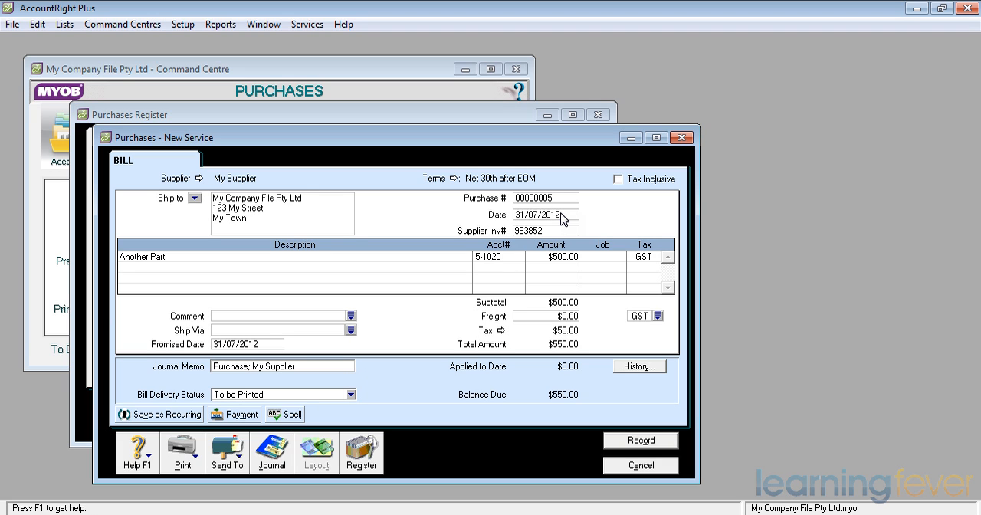
pyautogui.moveTo(654, 396)
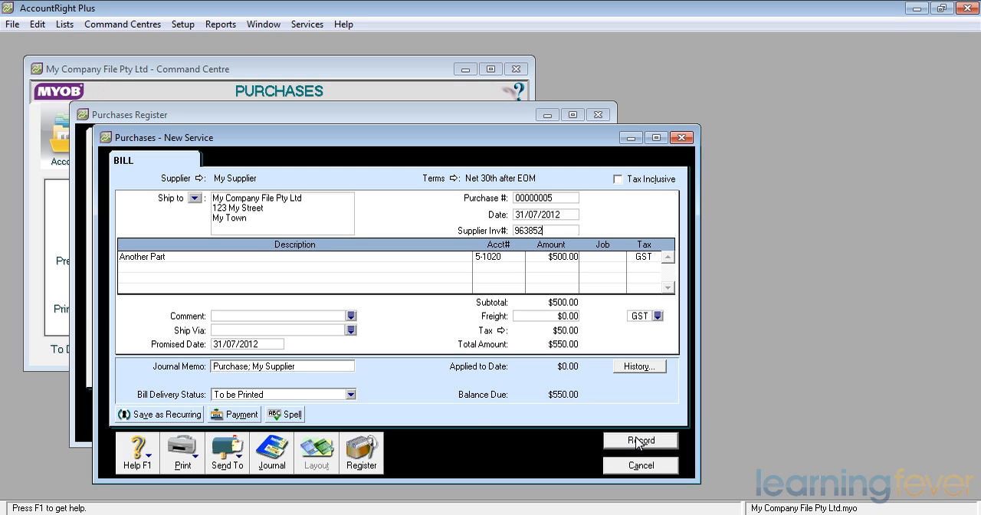
pyautogui.click(640, 439)
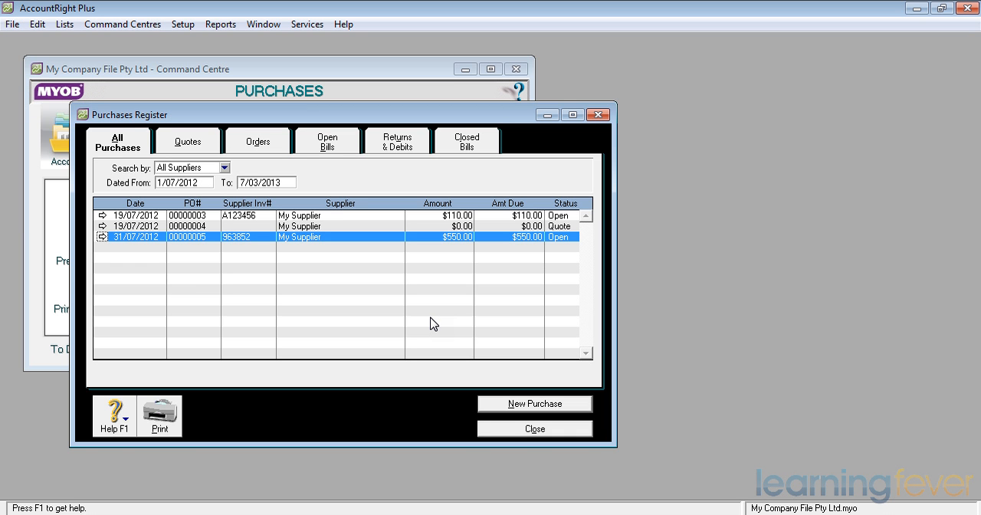
pyautogui.moveTo(534, 427)
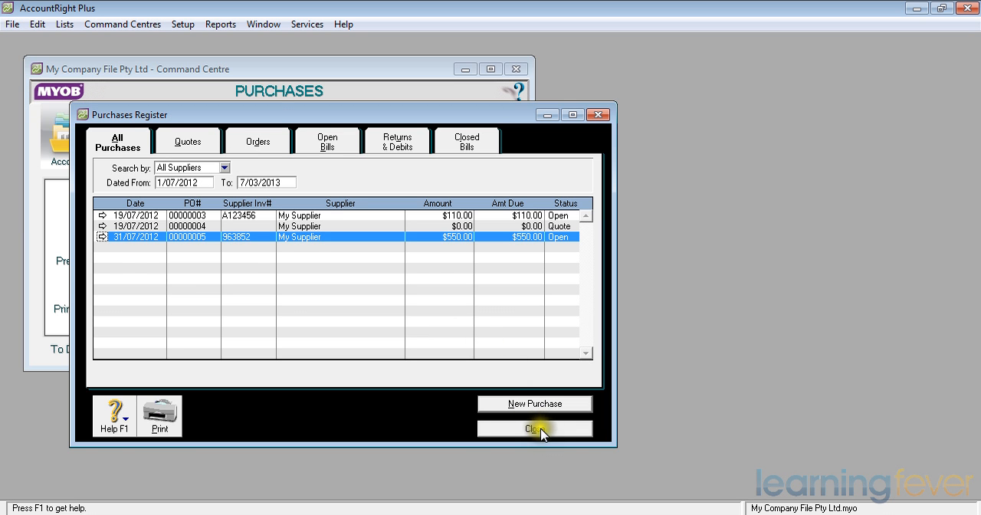